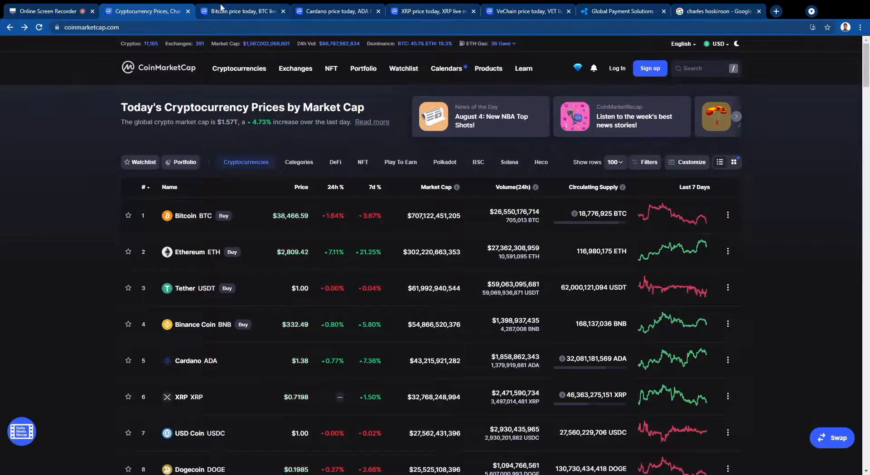
Step: Review Bitcoin's $722,286,912,865 market cap and 18,776,925 of 21,000,000 BTC supply
{"action": "left_click", "coordinate": [185, 215]}
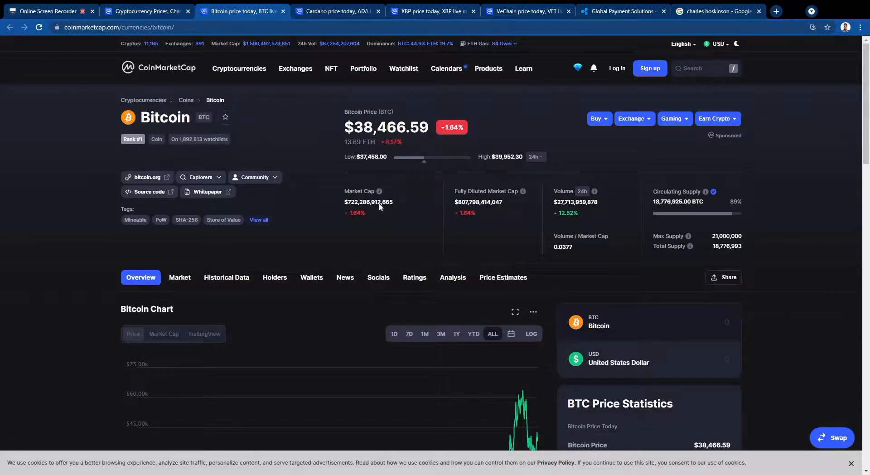
{"action": "mouse_move", "coordinate": [316, 215]}
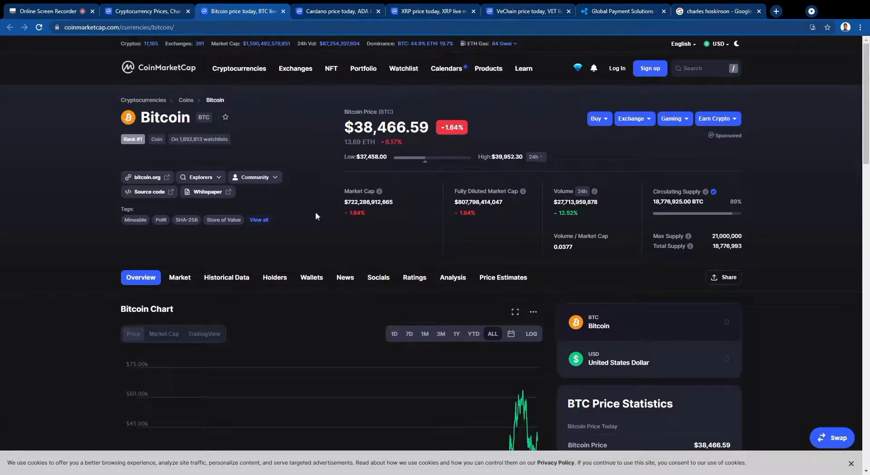
{"action": "mouse_move", "coordinate": [469, 127]}
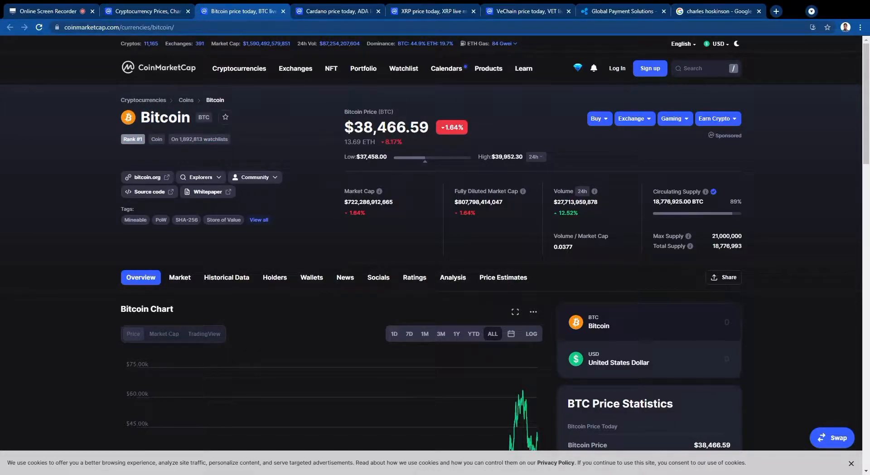
{"action": "double_click", "coordinate": [726, 236]}
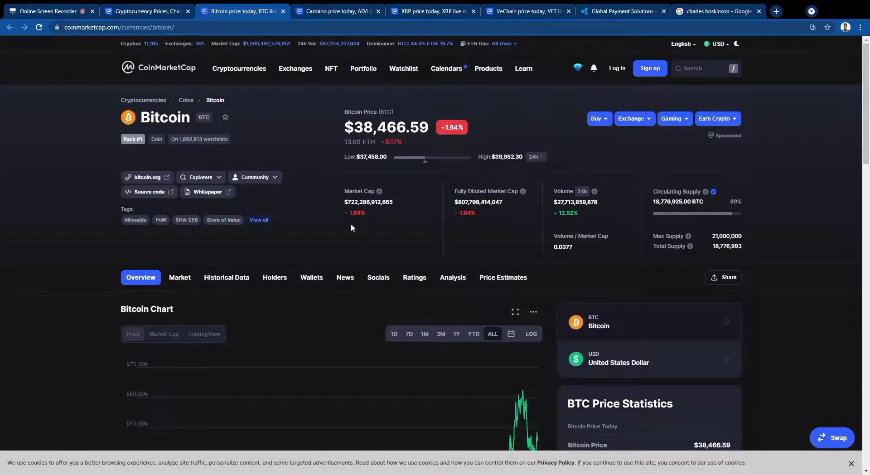
{"action": "mouse_move", "coordinate": [344, 204]}
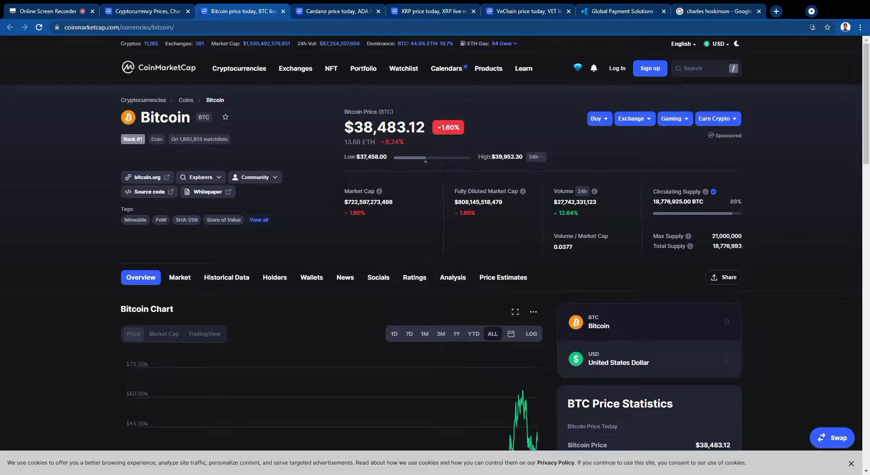
{"action": "mouse_move", "coordinate": [347, 113]}
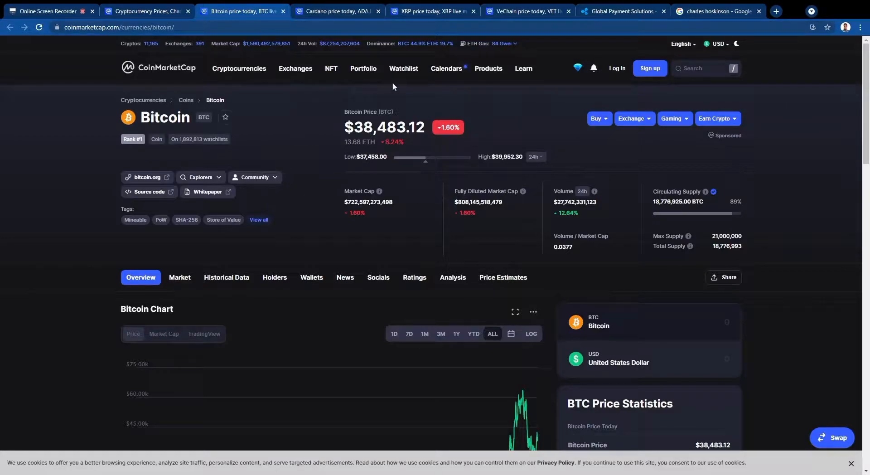
{"action": "mouse_move", "coordinate": [361, 199]}
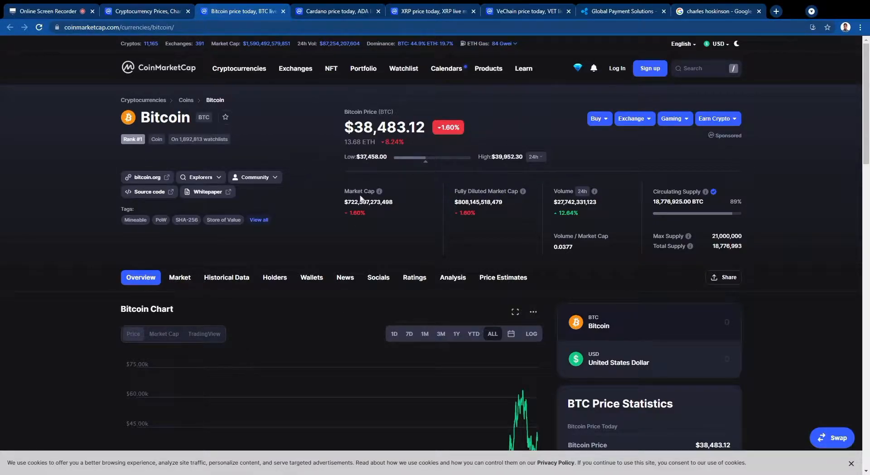
{"action": "mouse_move", "coordinate": [393, 209]}
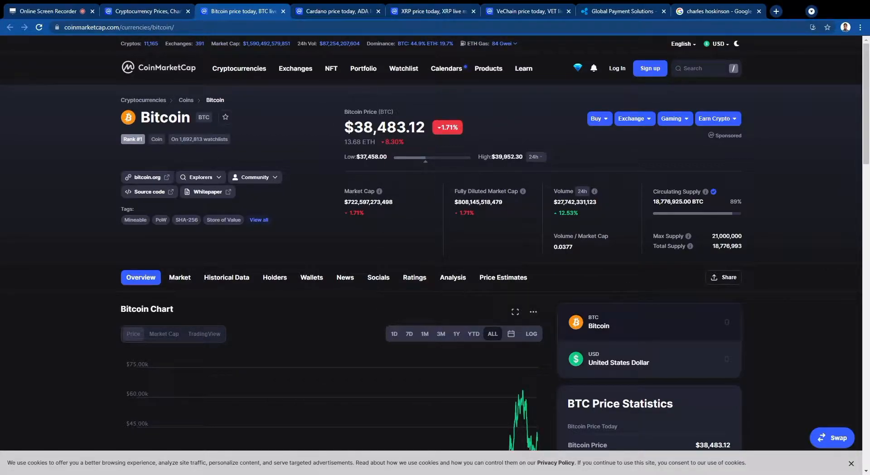
{"action": "mouse_move", "coordinate": [383, 166]}
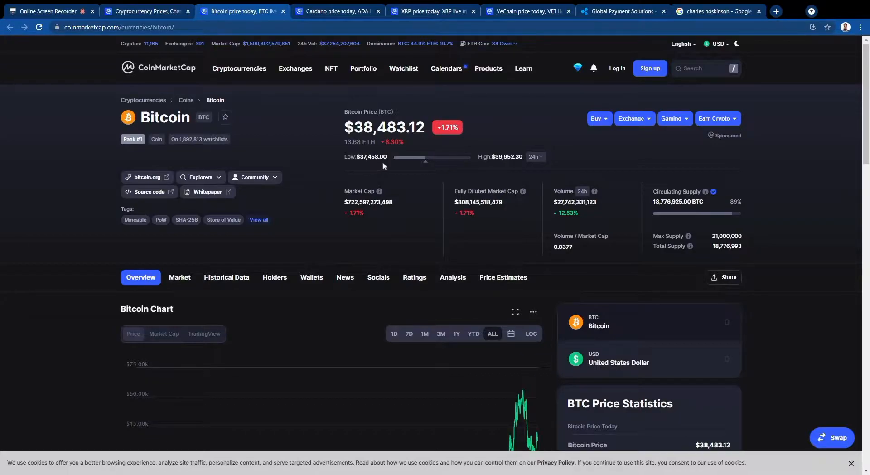
{"action": "mouse_move", "coordinate": [398, 182]}
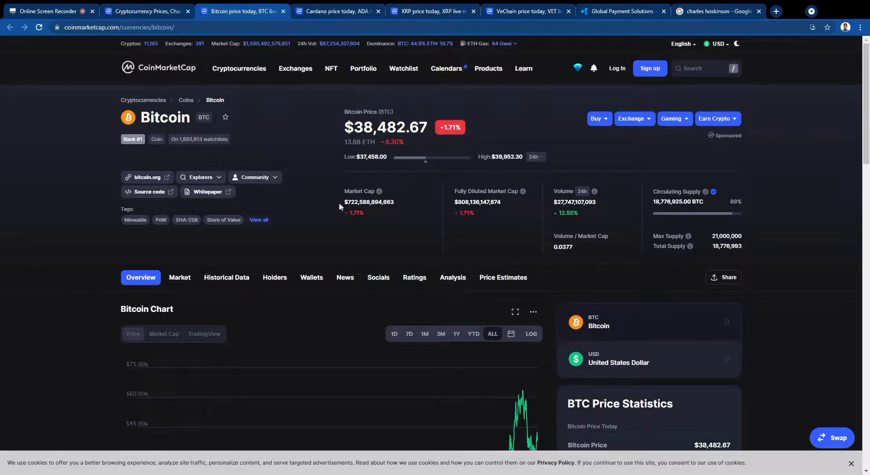
{"action": "mouse_move", "coordinate": [376, 210]}
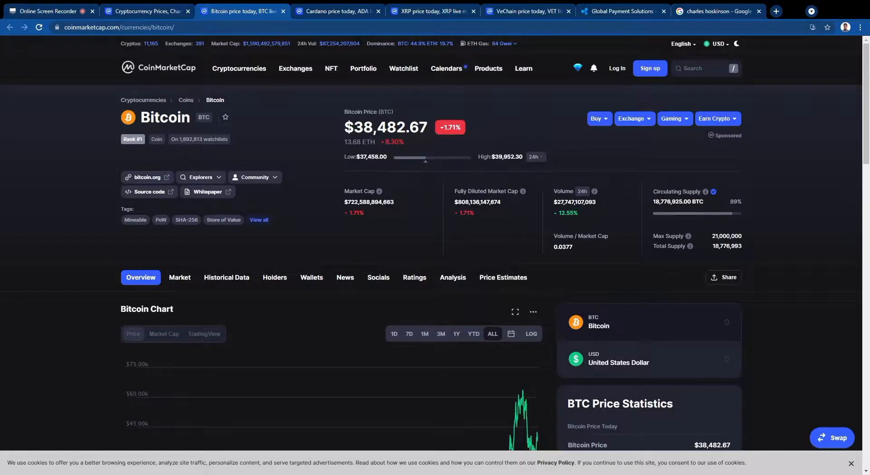
{"action": "mouse_move", "coordinate": [507, 371]}
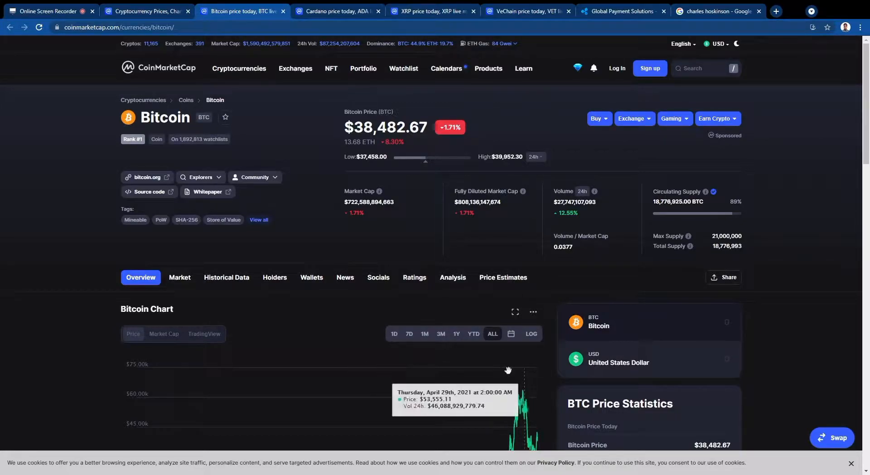
{"action": "mouse_move", "coordinate": [359, 218]}
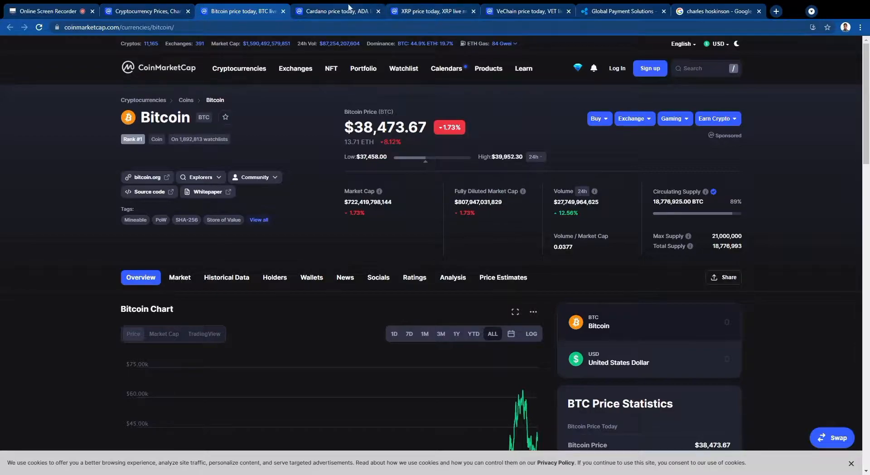
Step: Glance at Cardano's $1.38 page, then return to Bitcoin at $38,467.63
{"action": "left_click", "coordinate": [337, 11]}
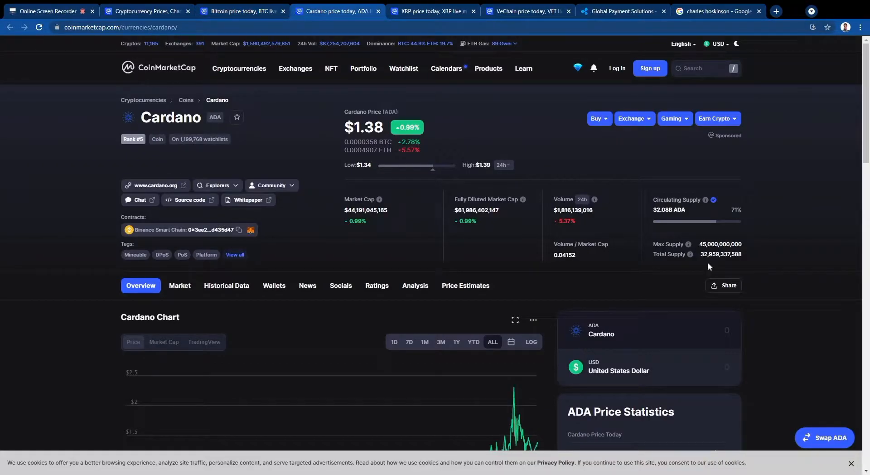
{"action": "mouse_move", "coordinate": [680, 256]}
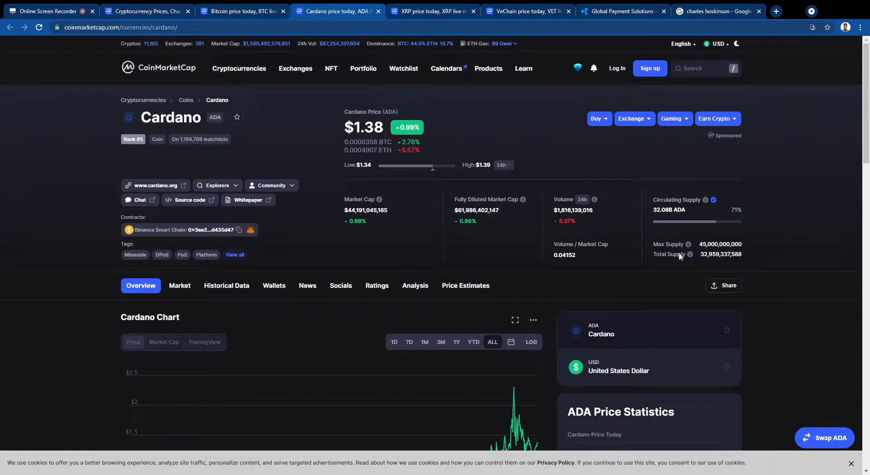
{"action": "mouse_move", "coordinate": [761, 242]}
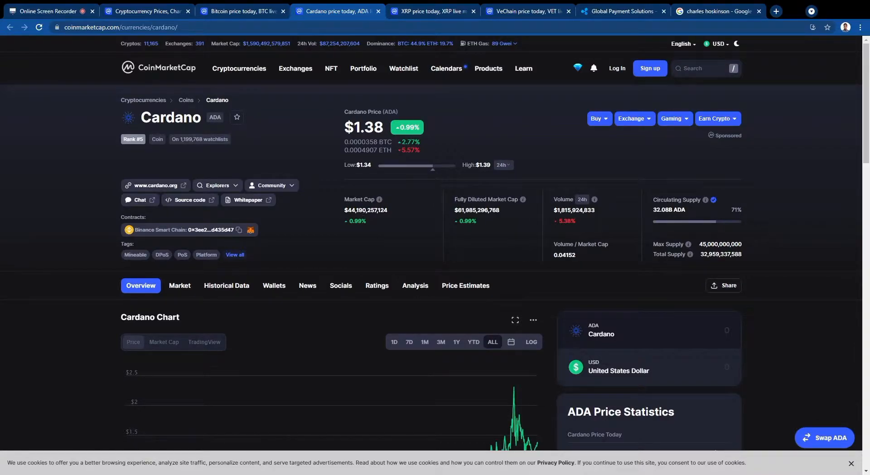
{"action": "mouse_move", "coordinate": [380, 212]}
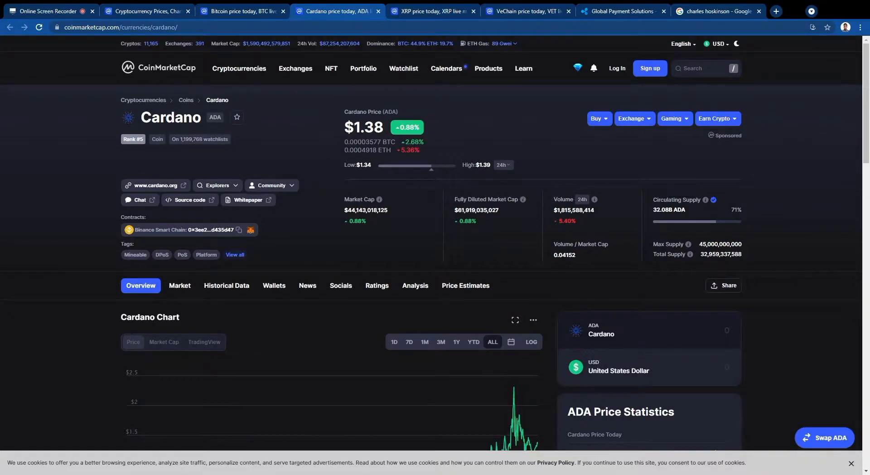
{"action": "left_click", "coordinate": [241, 10]}
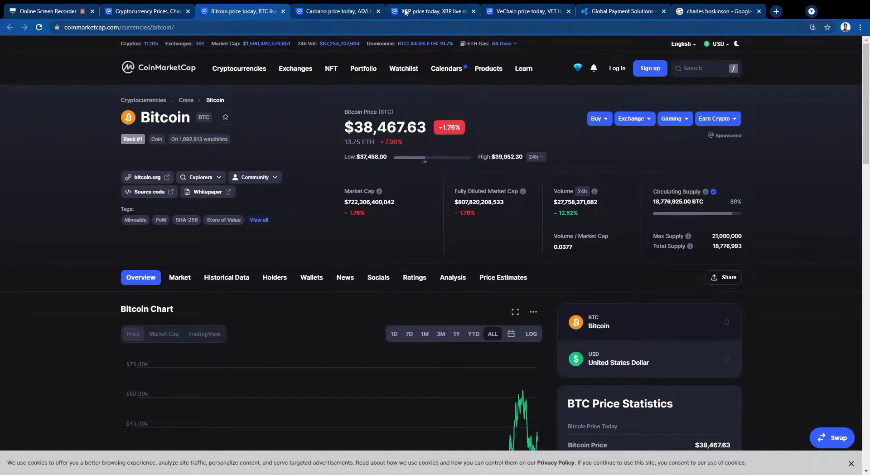
Step: Review XRP at $0.7203, then bring up the Cardano founder search results
{"action": "left_click", "coordinate": [432, 11]}
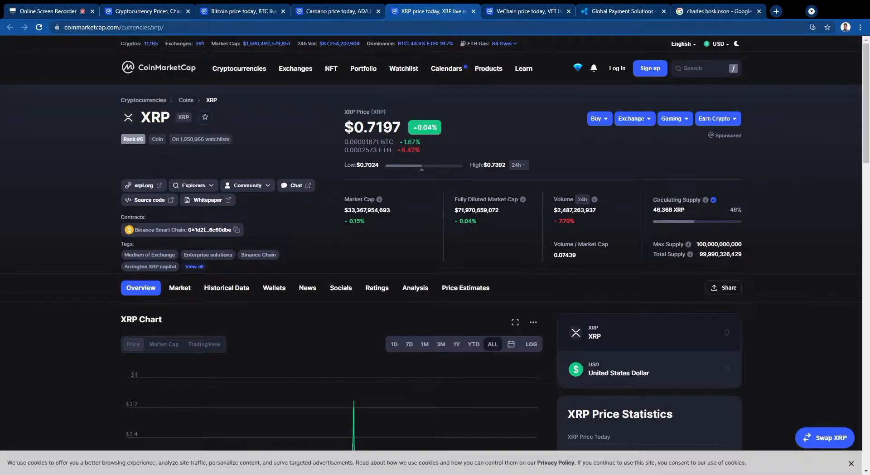
{"action": "mouse_move", "coordinate": [401, 213]}
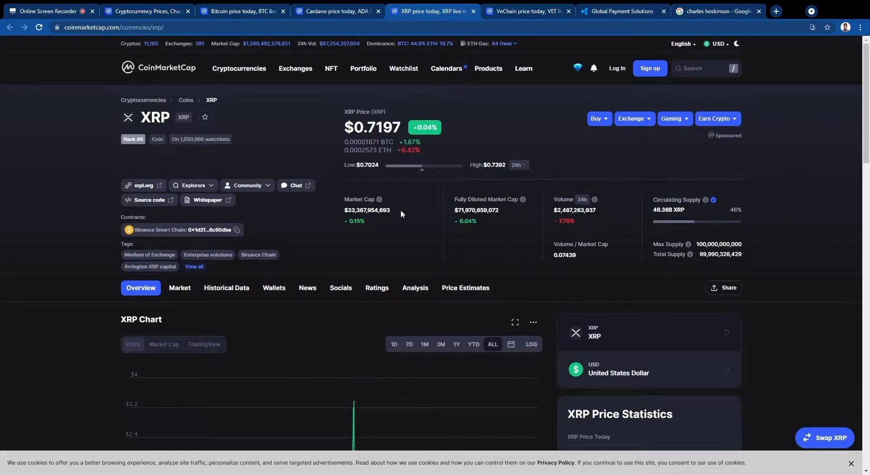
{"action": "mouse_move", "coordinate": [339, 234]}
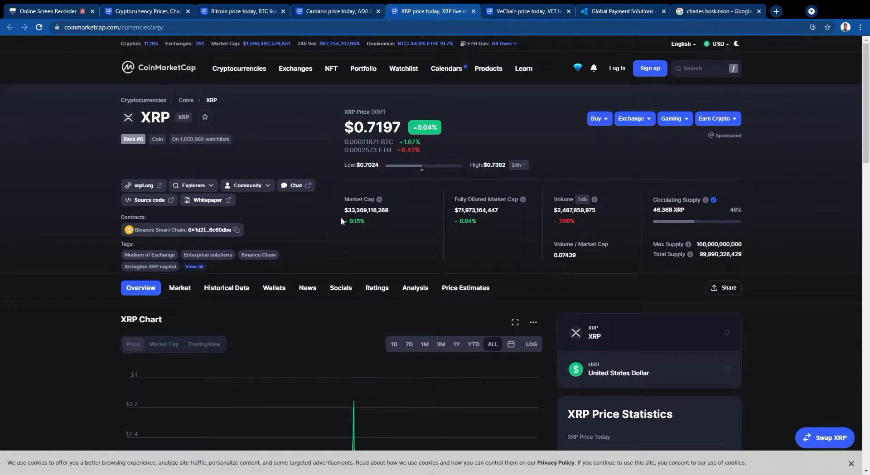
{"action": "mouse_move", "coordinate": [417, 97]}
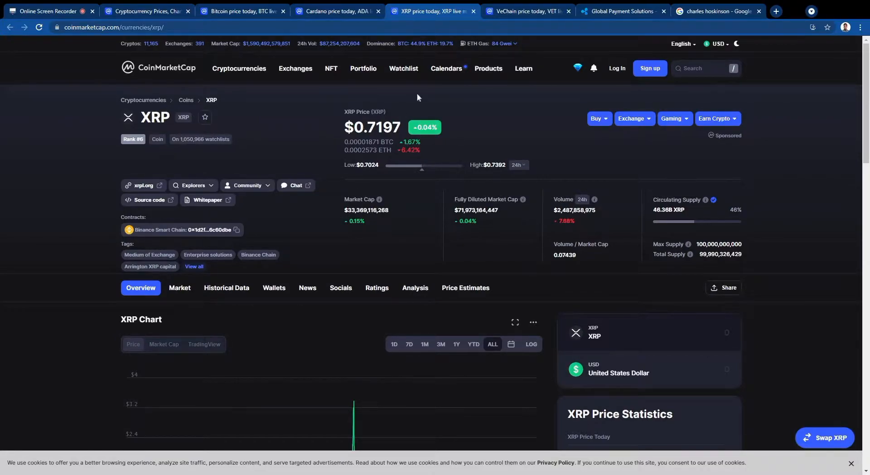
{"action": "mouse_move", "coordinate": [341, 399]}
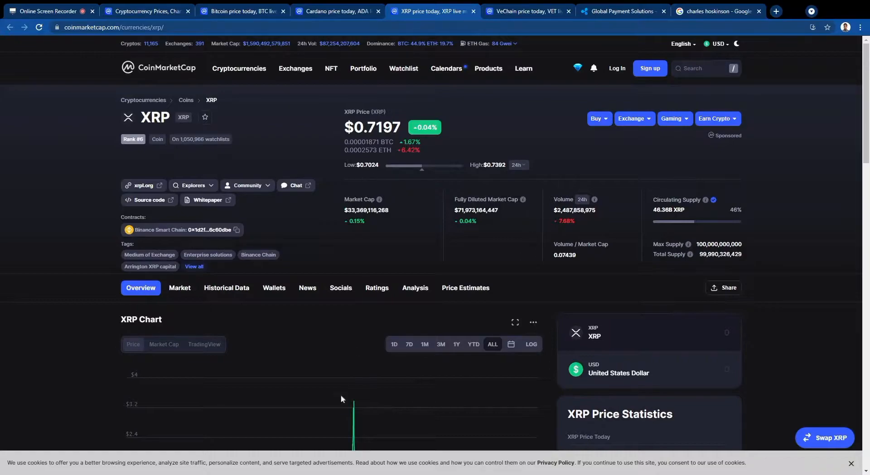
{"action": "mouse_move", "coordinate": [353, 415]}
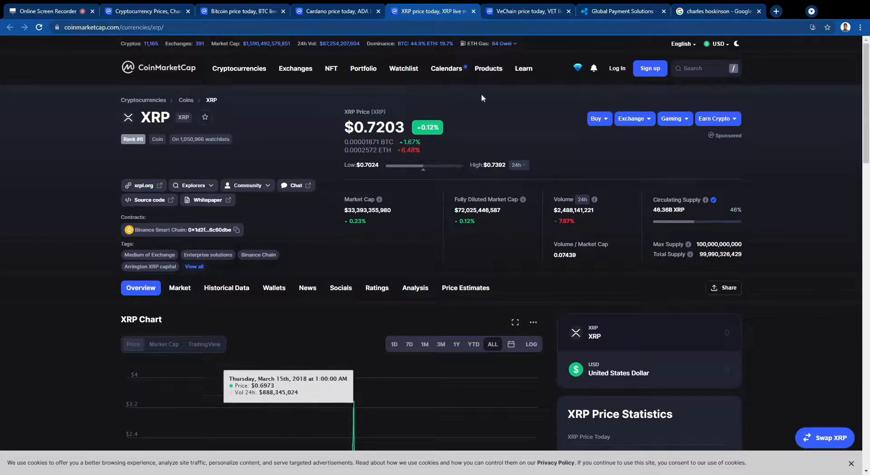
{"action": "mouse_move", "coordinate": [461, 132]}
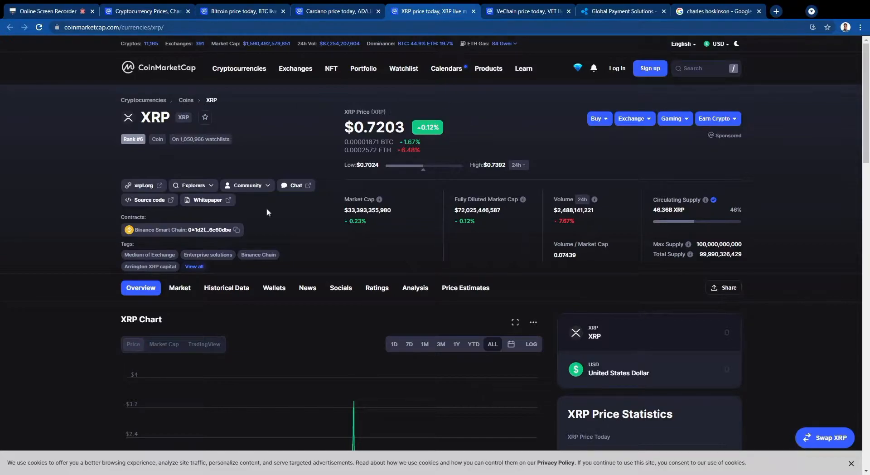
{"action": "mouse_move", "coordinate": [434, 115]}
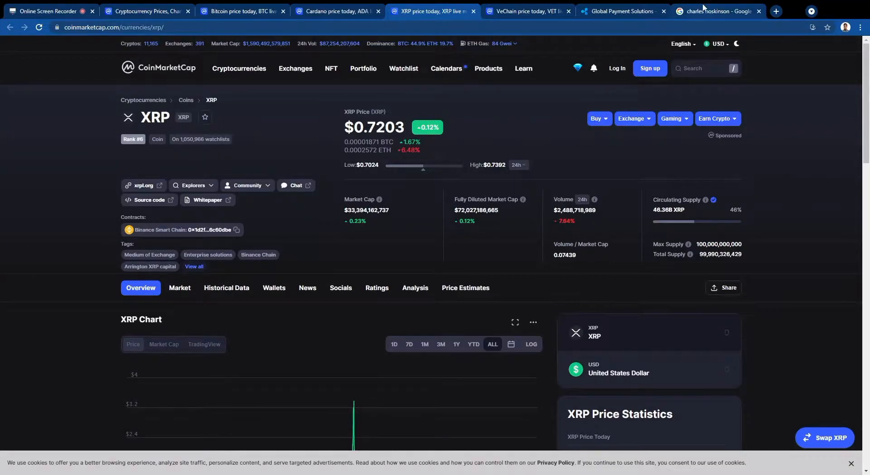
{"action": "left_click", "coordinate": [716, 11]}
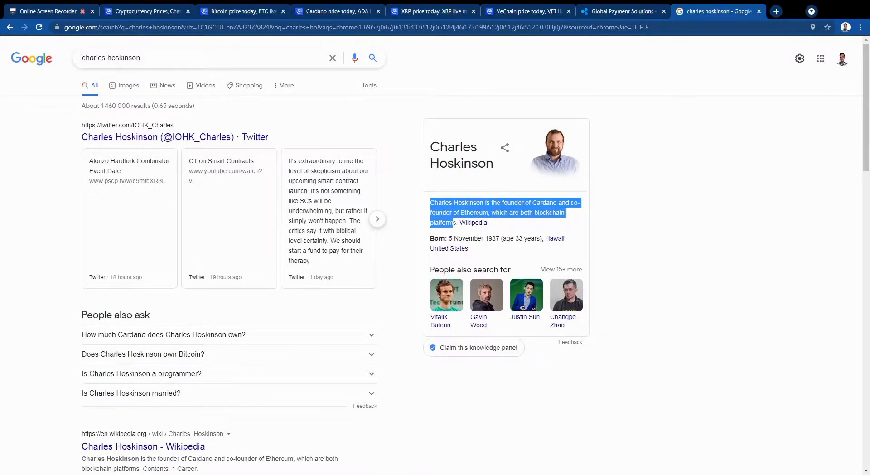
{"action": "mouse_move", "coordinate": [617, 229]}
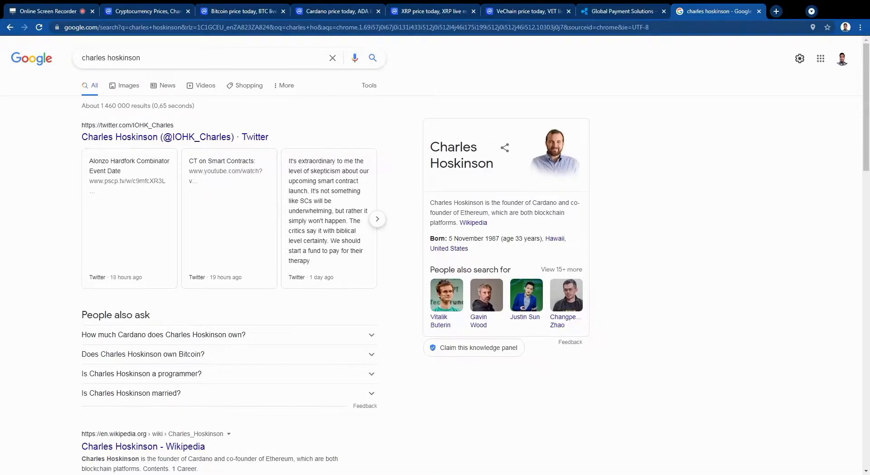
{"action": "mouse_move", "coordinate": [568, 231]}
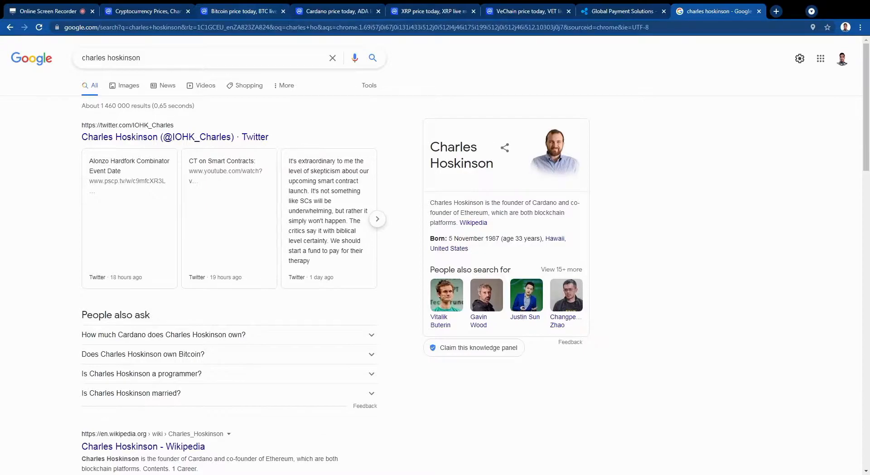
Step: After reading about Charles Hoskinson, revisit Bitcoin, then check XRP at $0.7186
{"action": "left_click", "coordinate": [242, 11]}
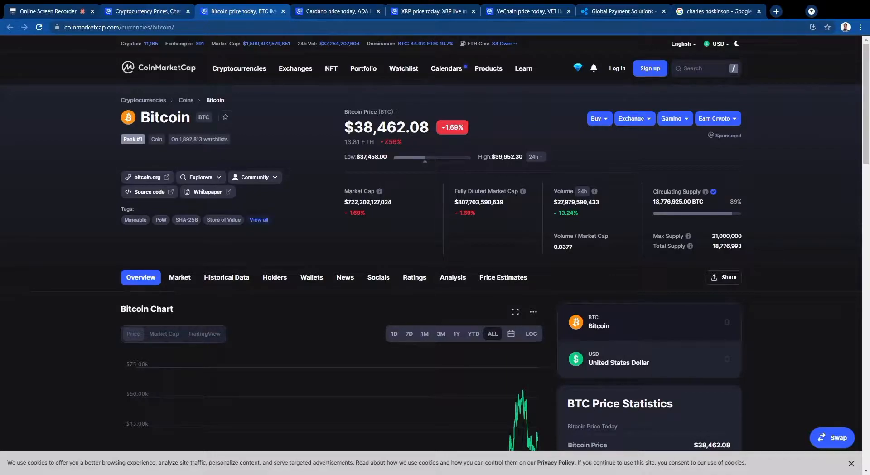
{"action": "left_click", "coordinate": [433, 10]}
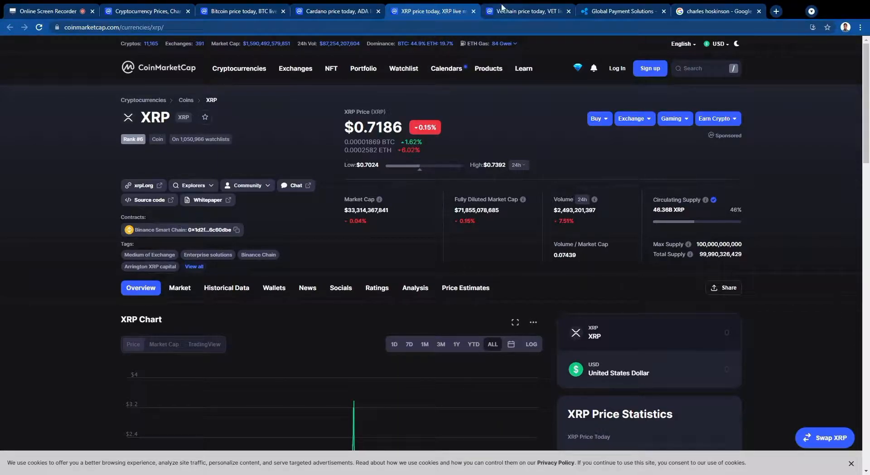
Step: Review VeChain at $0.08864 with $5,700,658,067 market cap, then leave for the screen recorder
{"action": "left_click", "coordinate": [526, 11]}
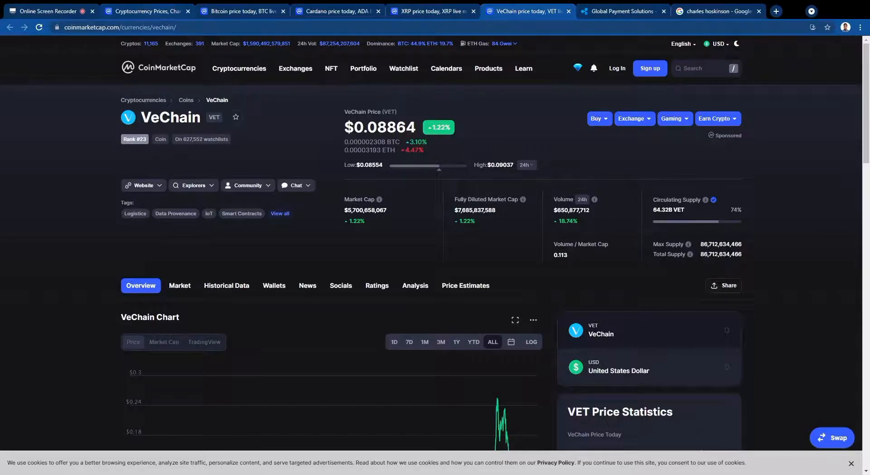
{"action": "left_click", "coordinate": [49, 11]}
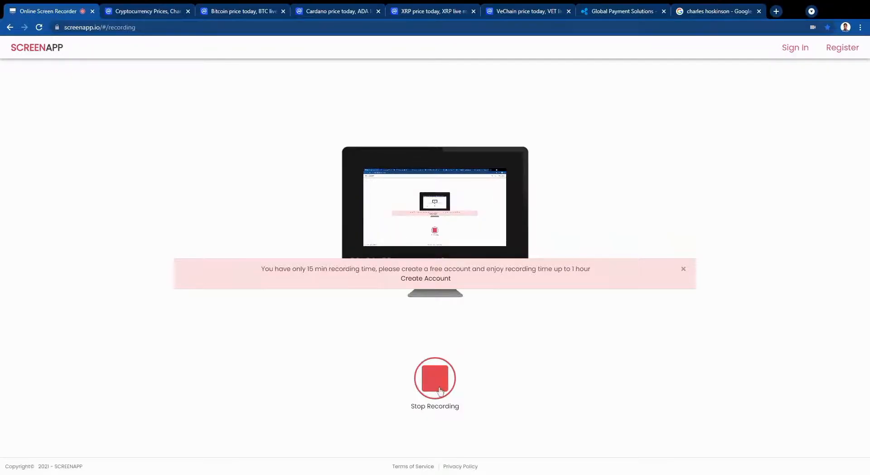